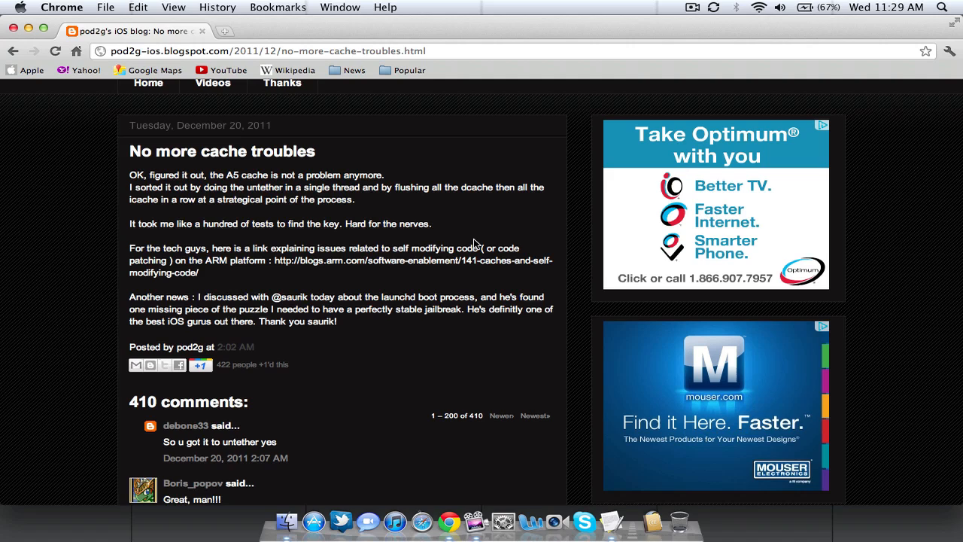
{"action": "mouse_move", "coordinate": [460, 299]}
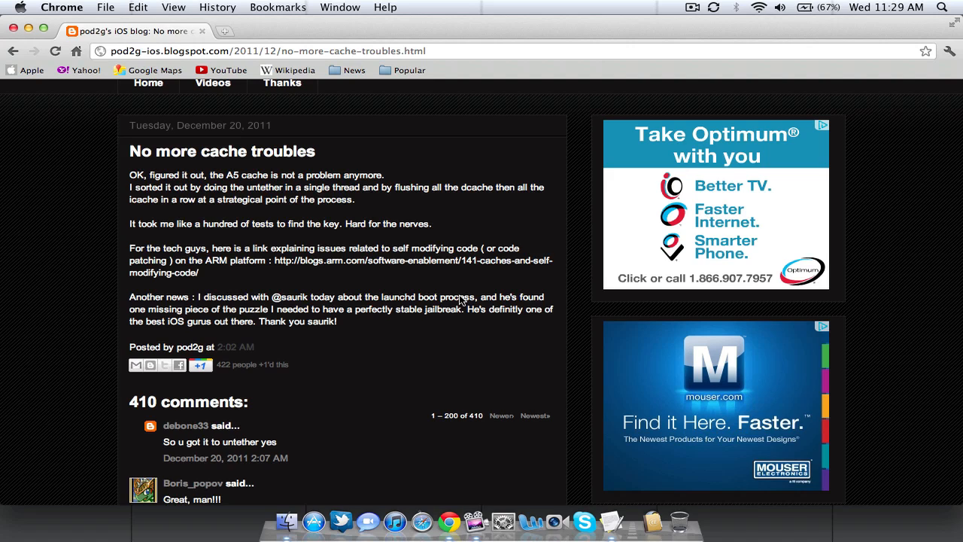
{"action": "mouse_move", "coordinate": [443, 382]}
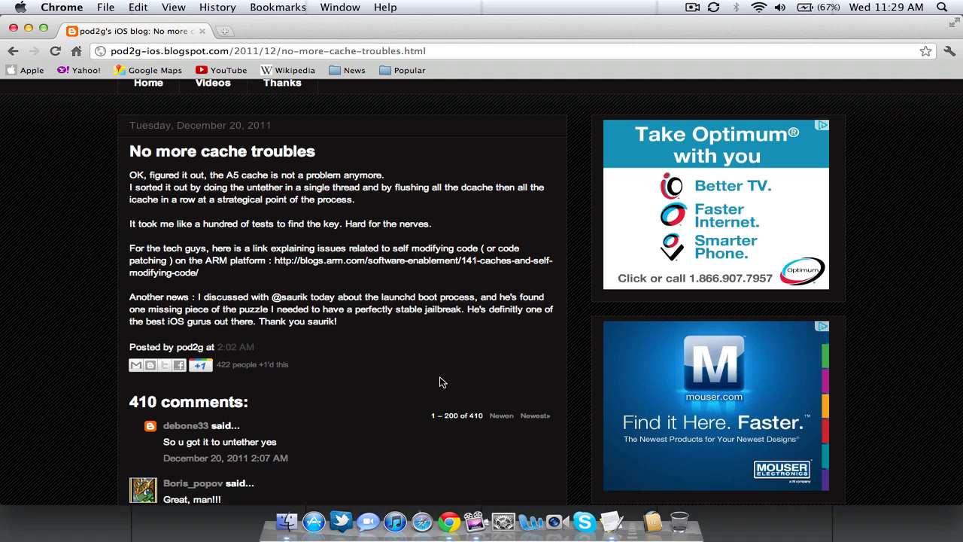
{"action": "mouse_move", "coordinate": [411, 379]}
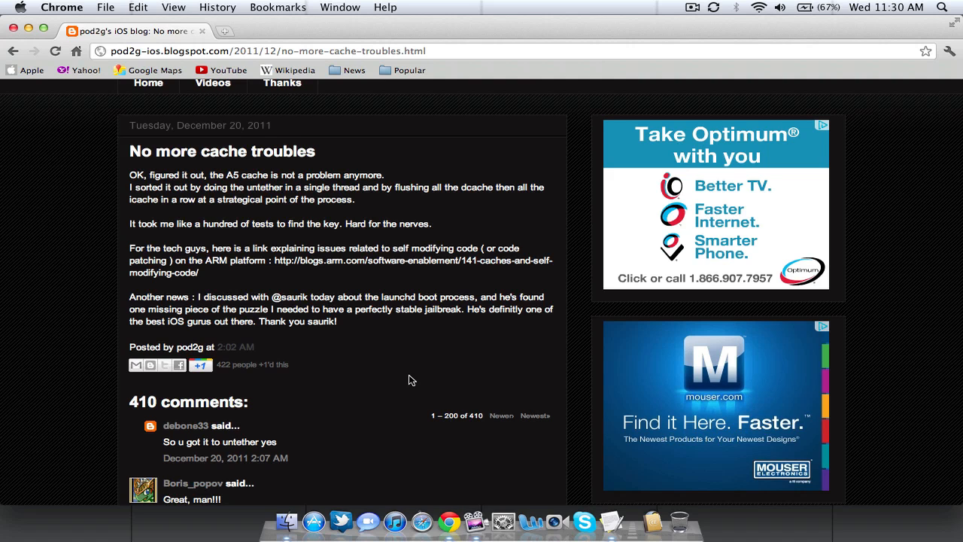
{"action": "scroll", "scroll_direction": "up", "scroll_amount": 3}
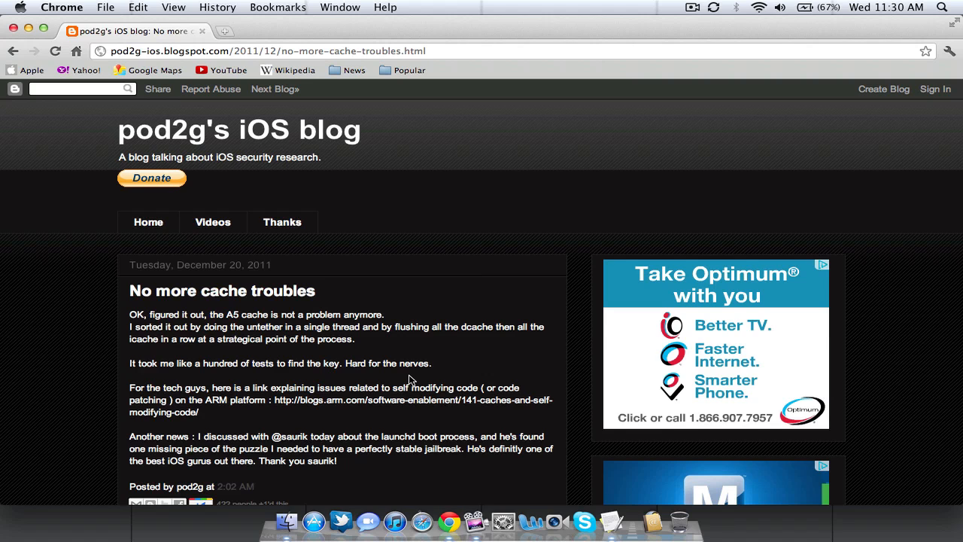
{"action": "scroll", "scroll_direction": "down", "scroll_amount": 3}
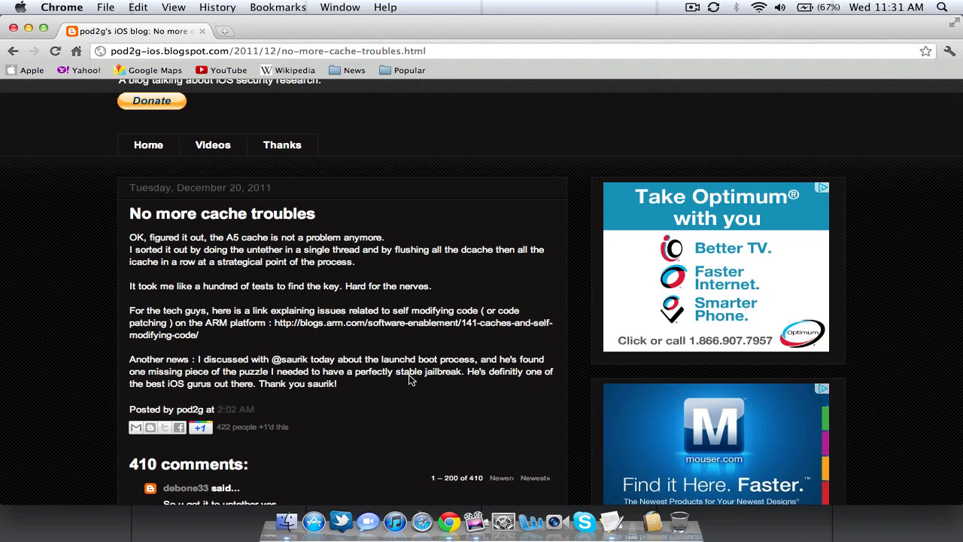
{"action": "mouse_move", "coordinate": [495, 6]}
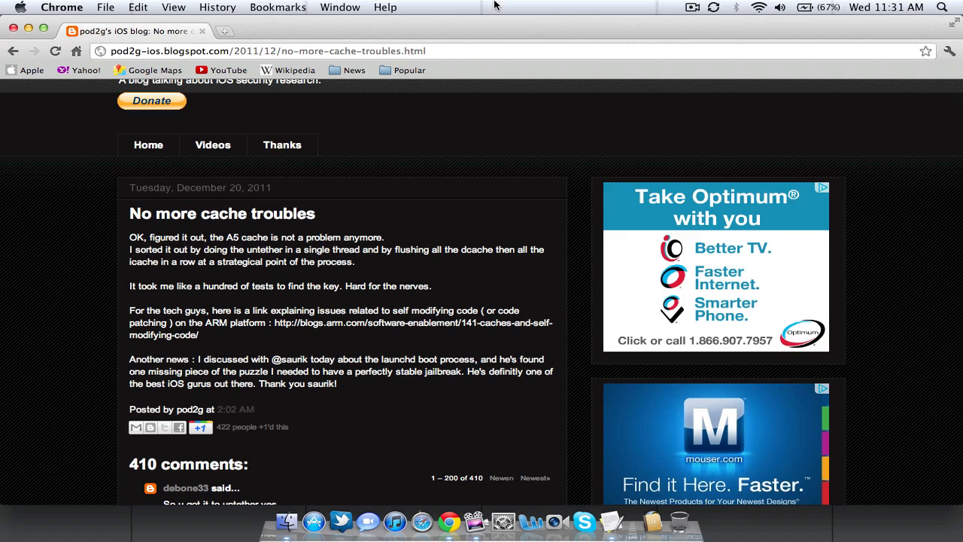
{"action": "mouse_move", "coordinate": [442, 247]}
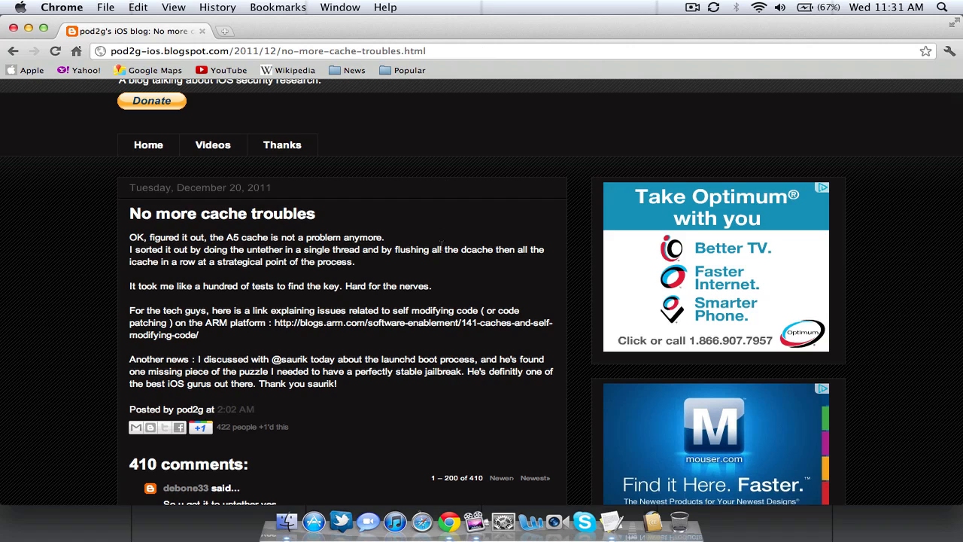